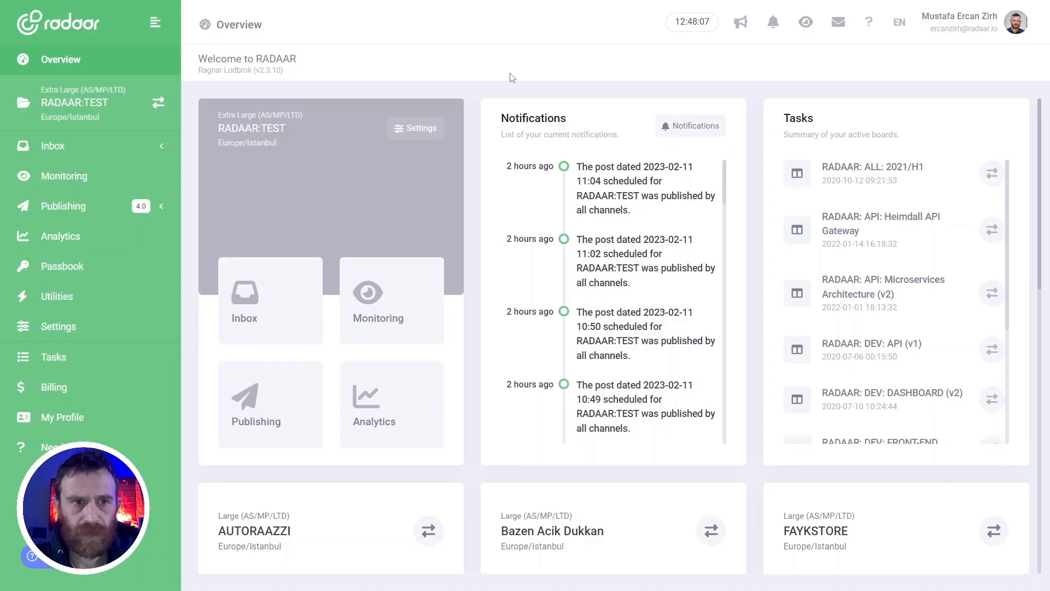
{"action": "mouse_move", "coordinate": [191, 194]}
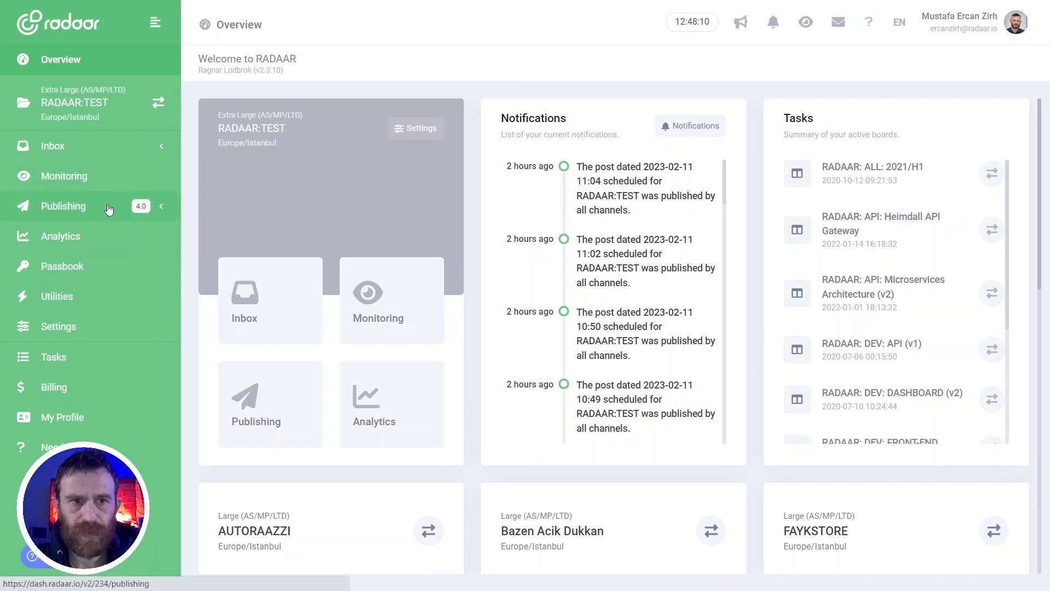
- Open Publishing from the sidebar to show the February 2023 Scheduler calendar
{"action": "left_click", "coordinate": [63, 205]}
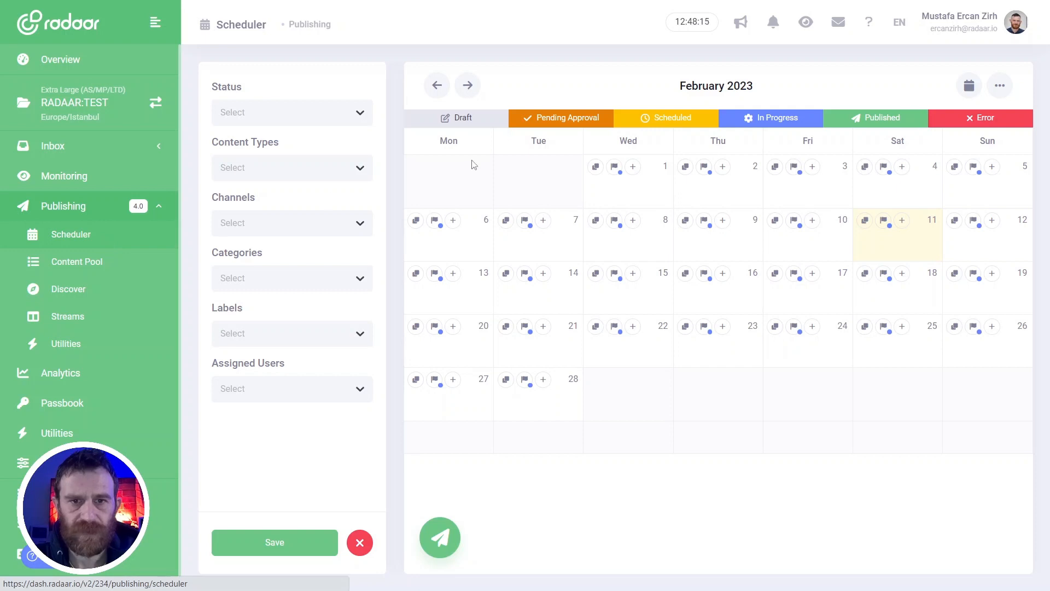
{"action": "mouse_move", "coordinate": [627, 211]}
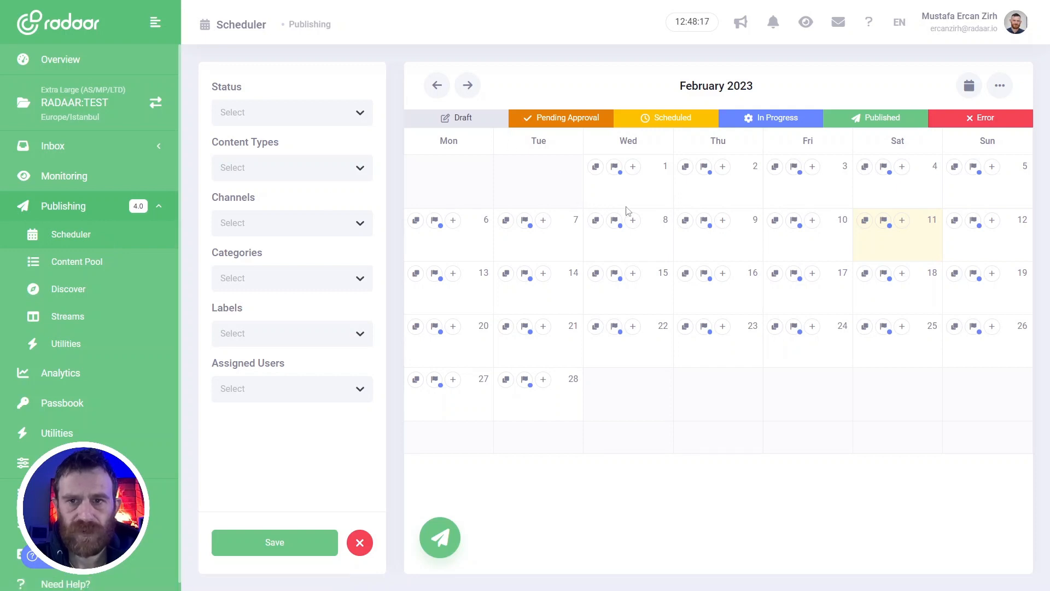
{"action": "mouse_move", "coordinate": [510, 196]}
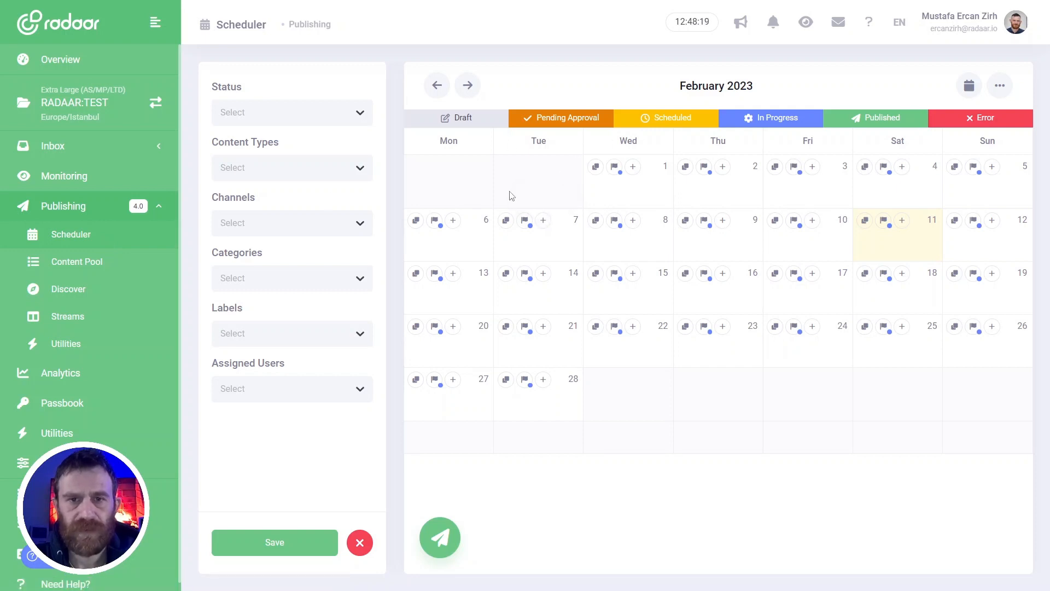
{"action": "mouse_move", "coordinate": [505, 221]}
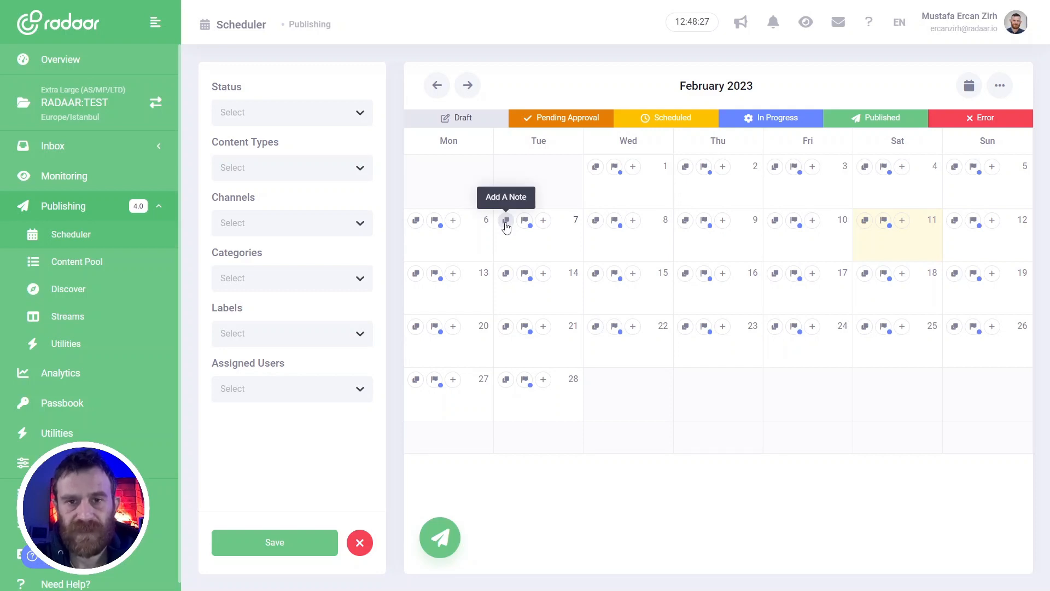
- Add the note "This is my first note." on February 7
{"action": "left_click", "coordinate": [506, 220]}
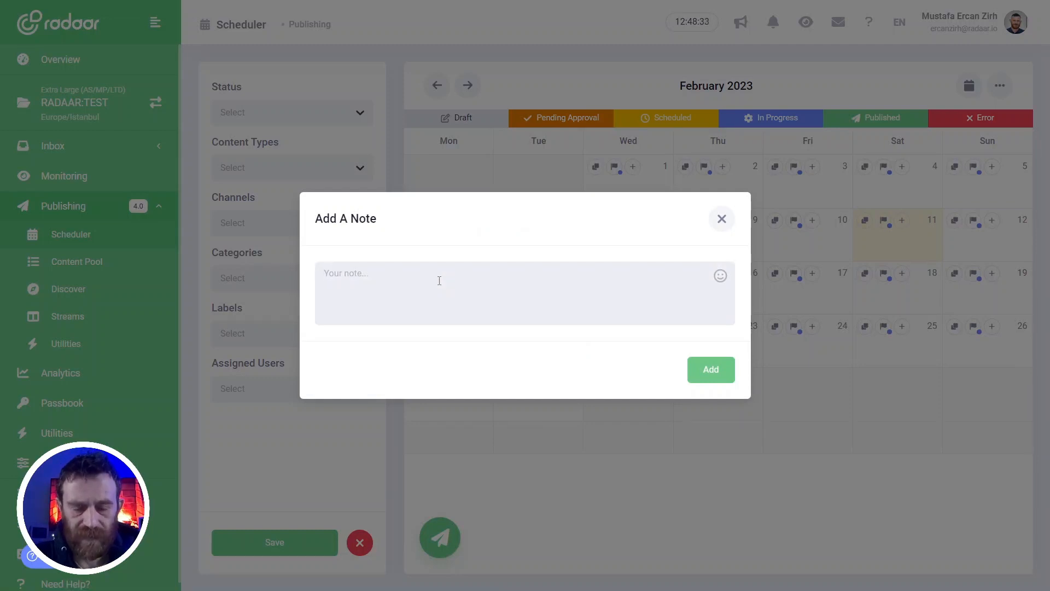
{"action": "type", "text": "This is my first note."}
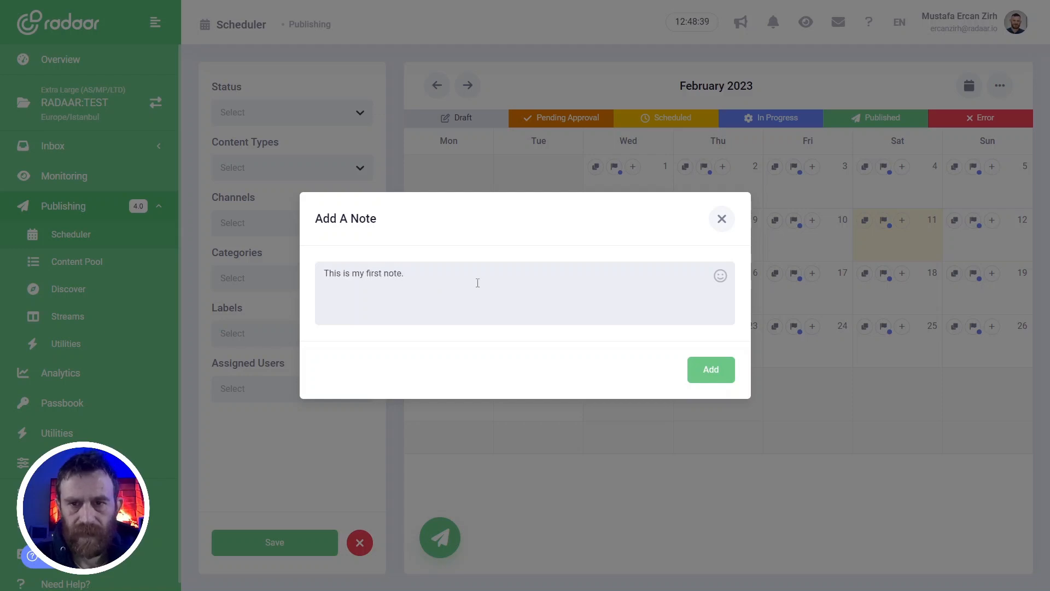
{"action": "left_click", "coordinate": [711, 369]}
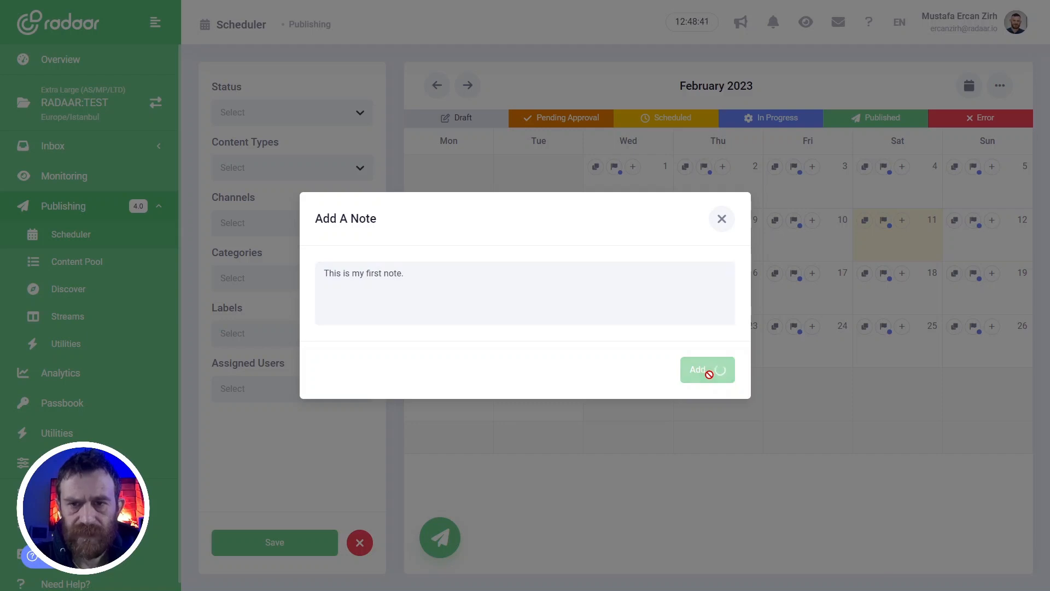
{"action": "left_click", "coordinate": [707, 369]}
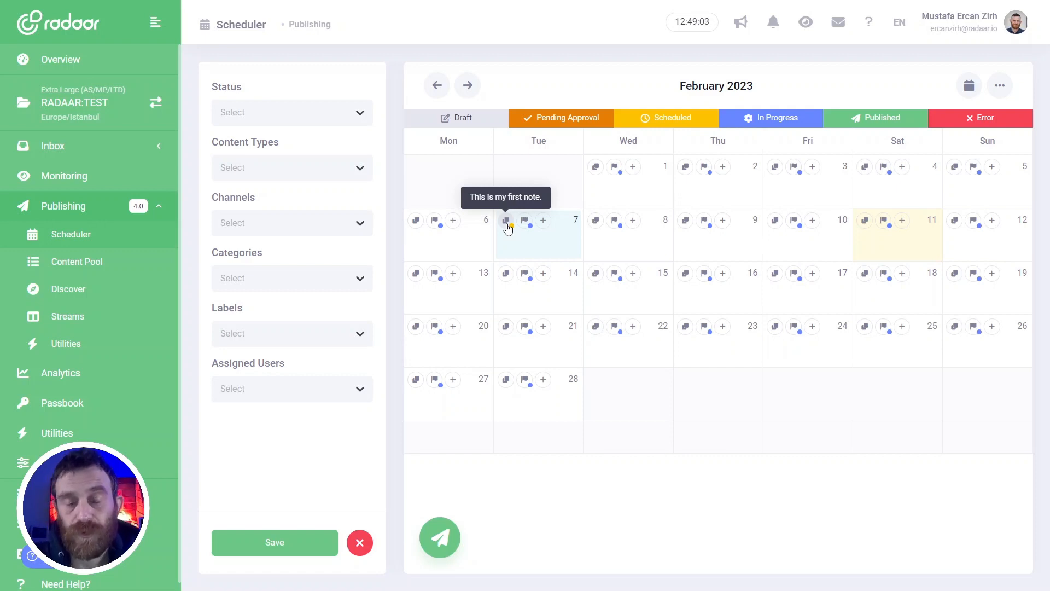
{"action": "mouse_move", "coordinate": [595, 274]}
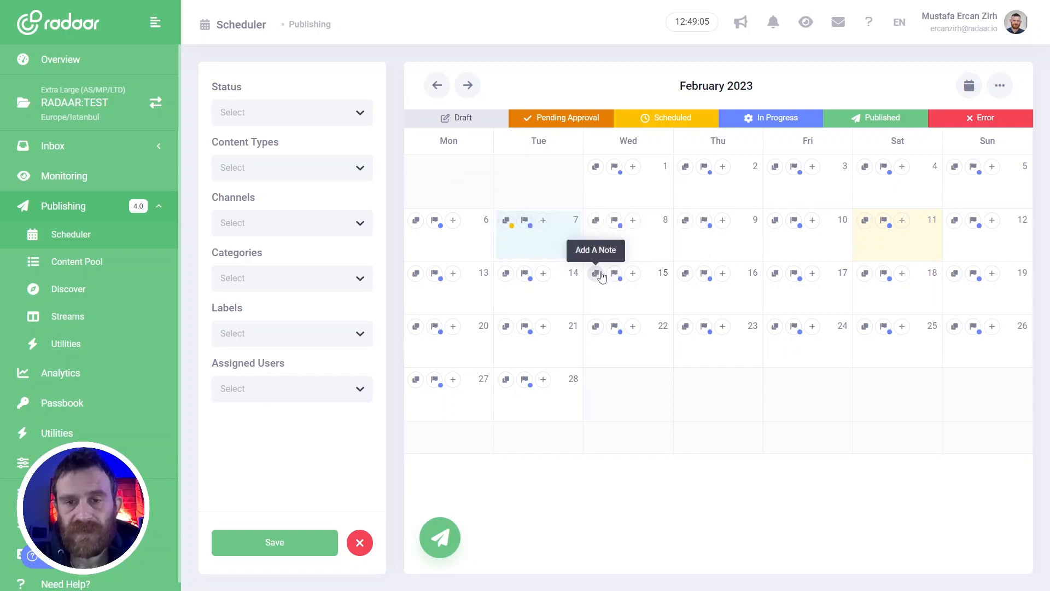
- Add the note "My second note." on February 15
{"action": "left_click", "coordinate": [596, 274]}
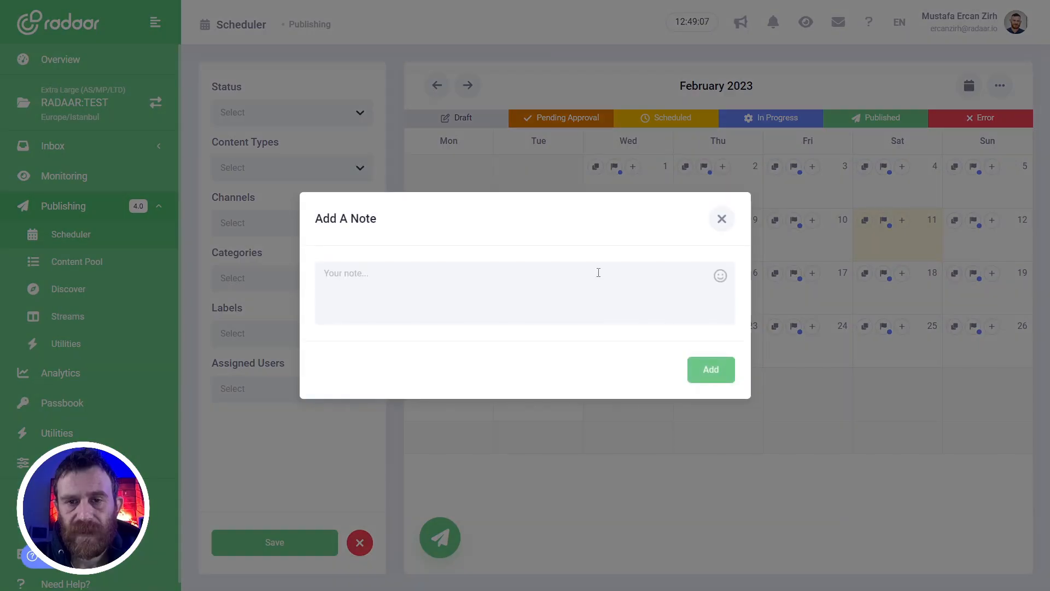
{"action": "type", "text": "My second note"}
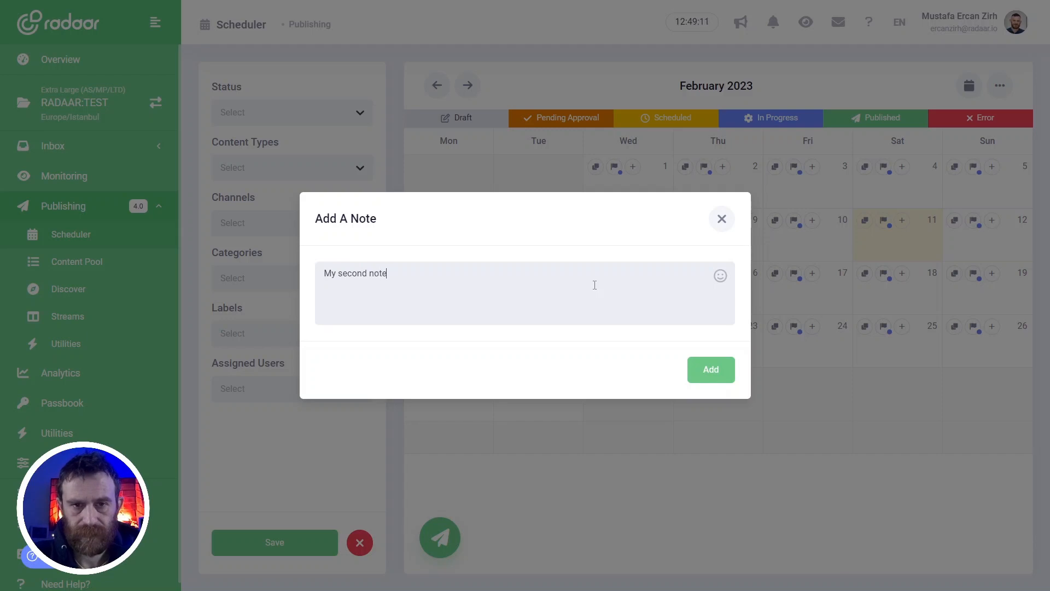
{"action": "left_click", "coordinate": [709, 369]}
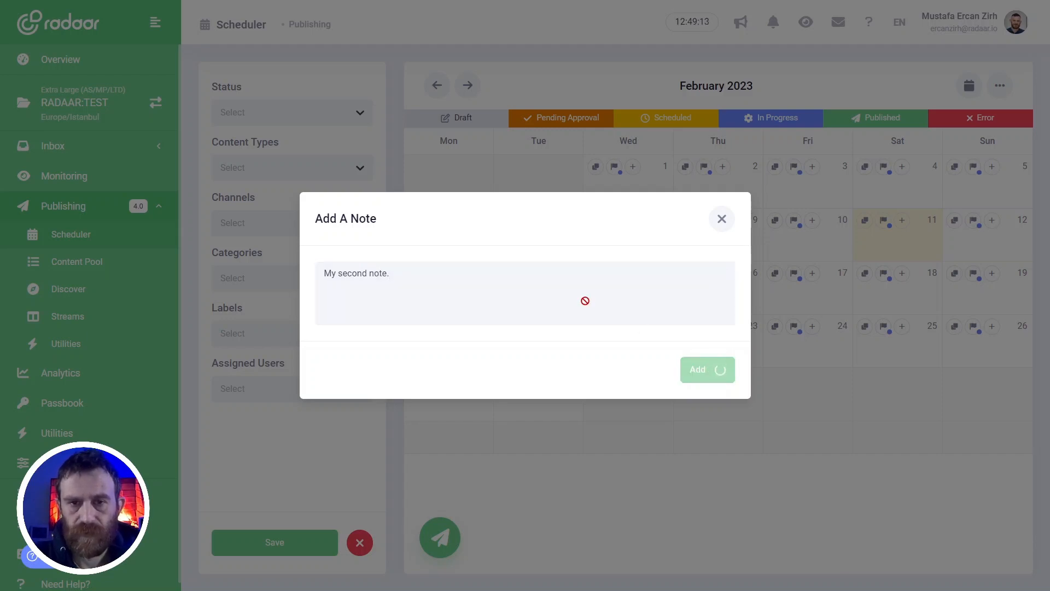
{"action": "left_click", "coordinate": [707, 369]}
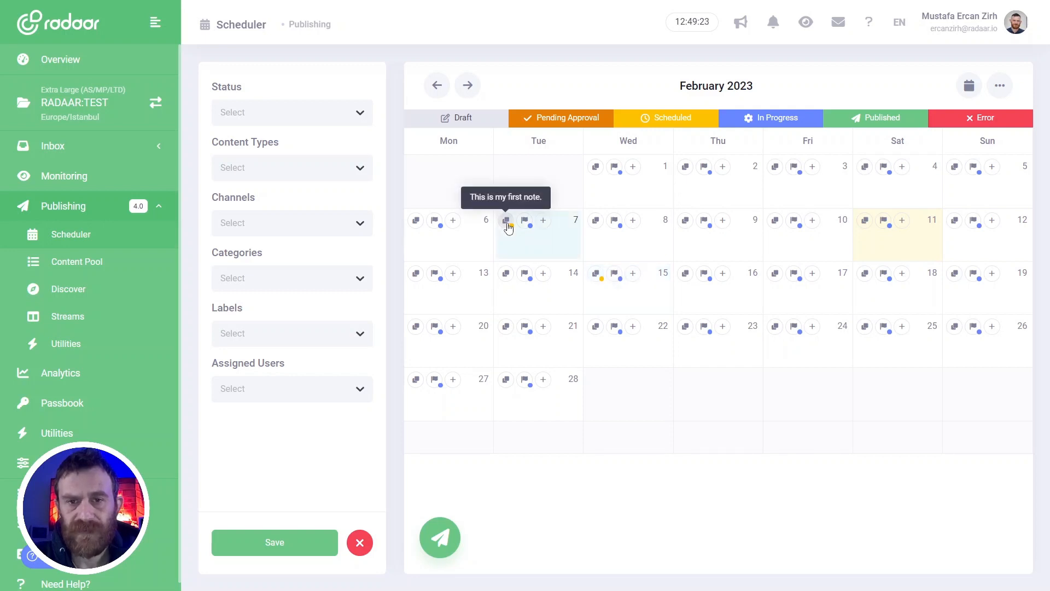
- Delete the February 7 note "This is my first note." and confirm
{"action": "left_click", "coordinate": [506, 220]}
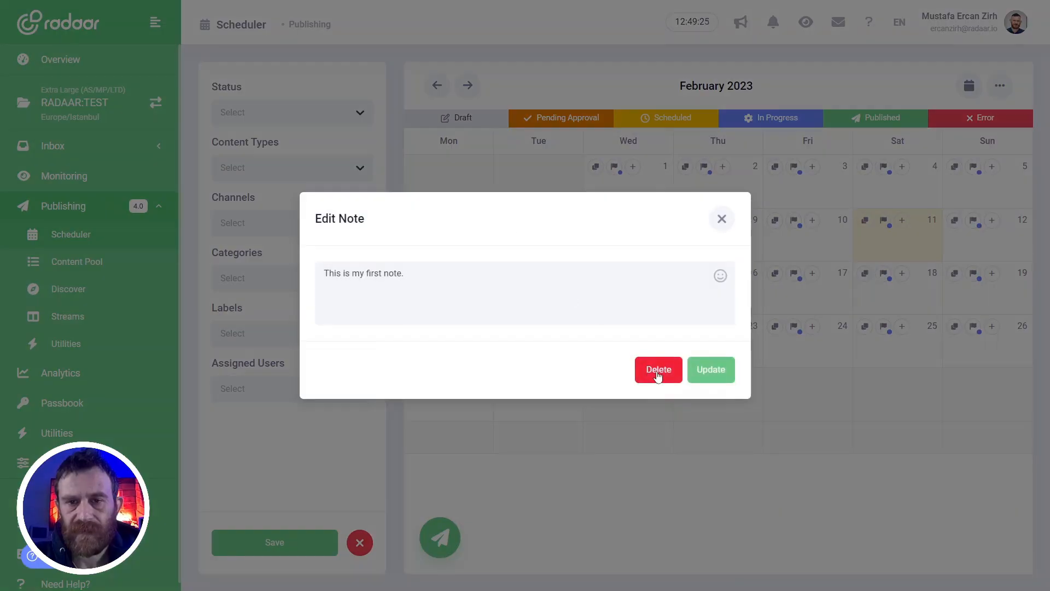
{"action": "left_click", "coordinate": [657, 370]}
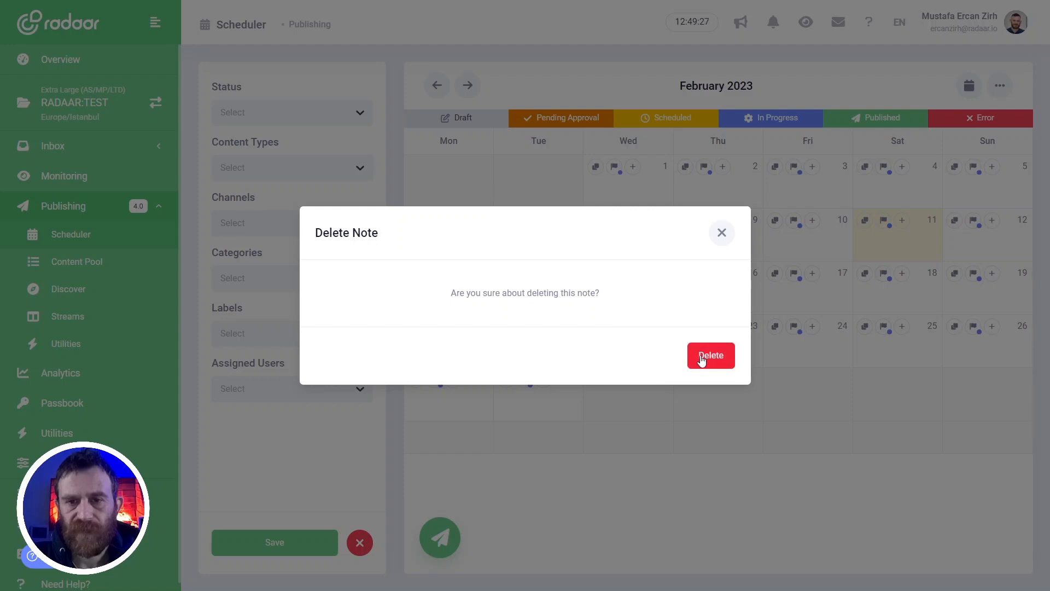
{"action": "left_click", "coordinate": [711, 355]}
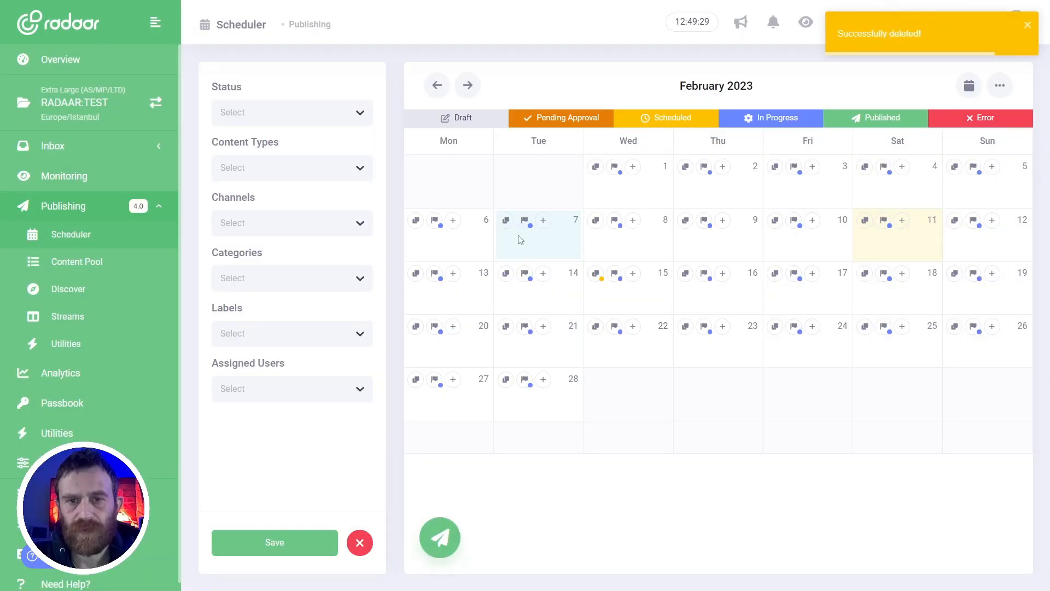